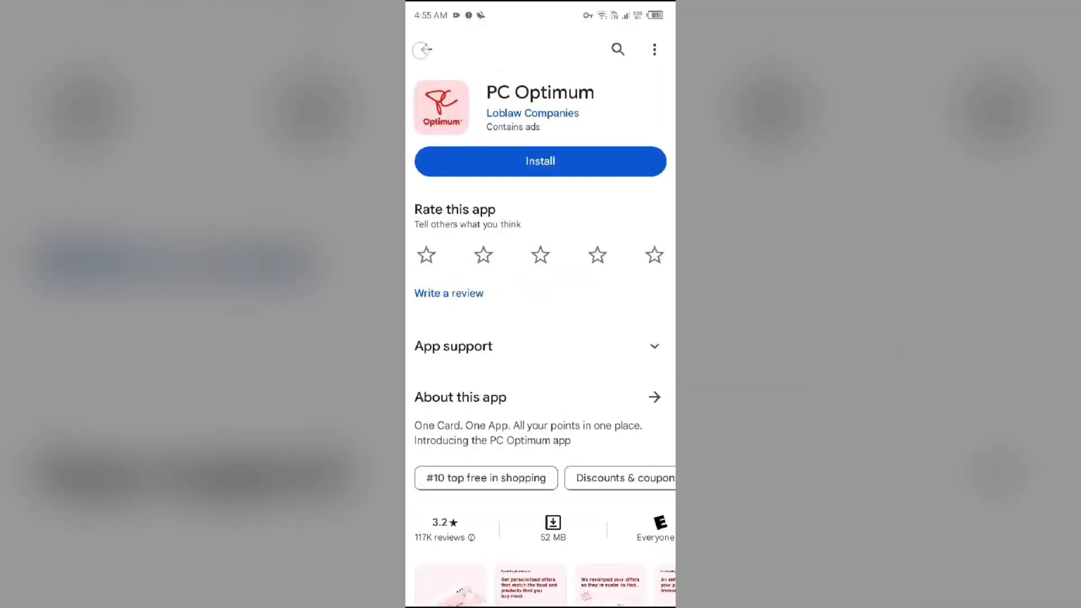
# - Back out of the PC Optimum store listing toward the home screen
pyautogui.click(616, 48)
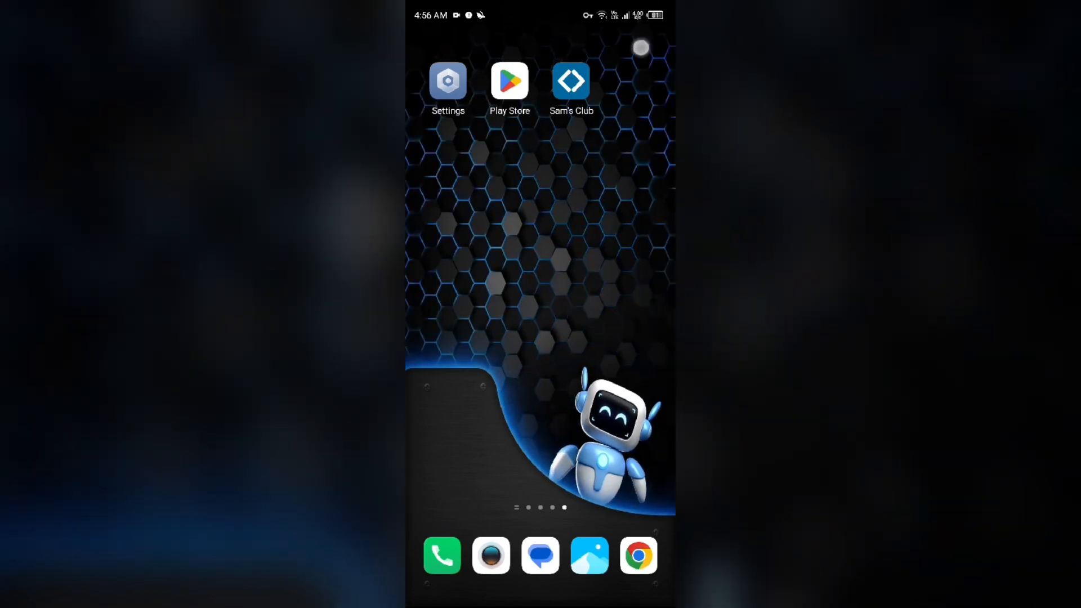
# - Toggle mobile data, Wi-Fi and airplane mode off and back on from Quick Settings
pyautogui.scroll(-3)
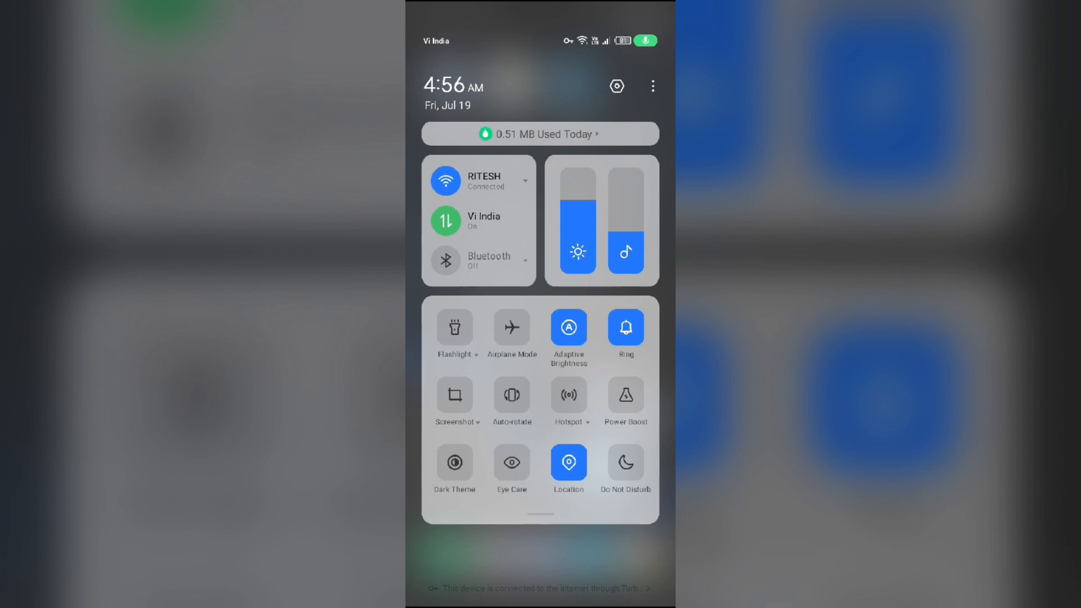
pyautogui.click(445, 221)
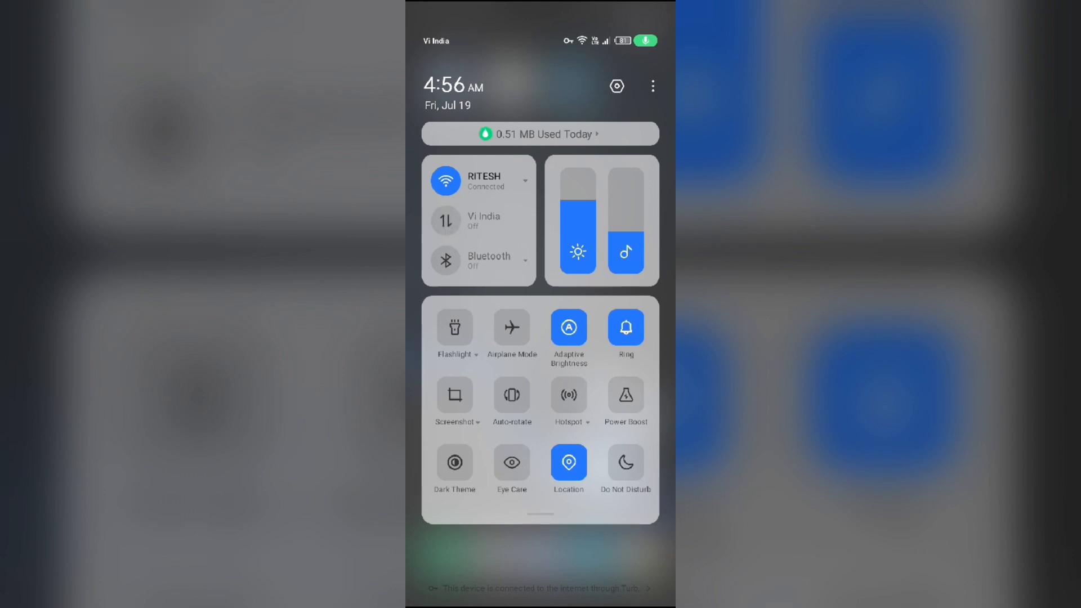
pyautogui.click(446, 220)
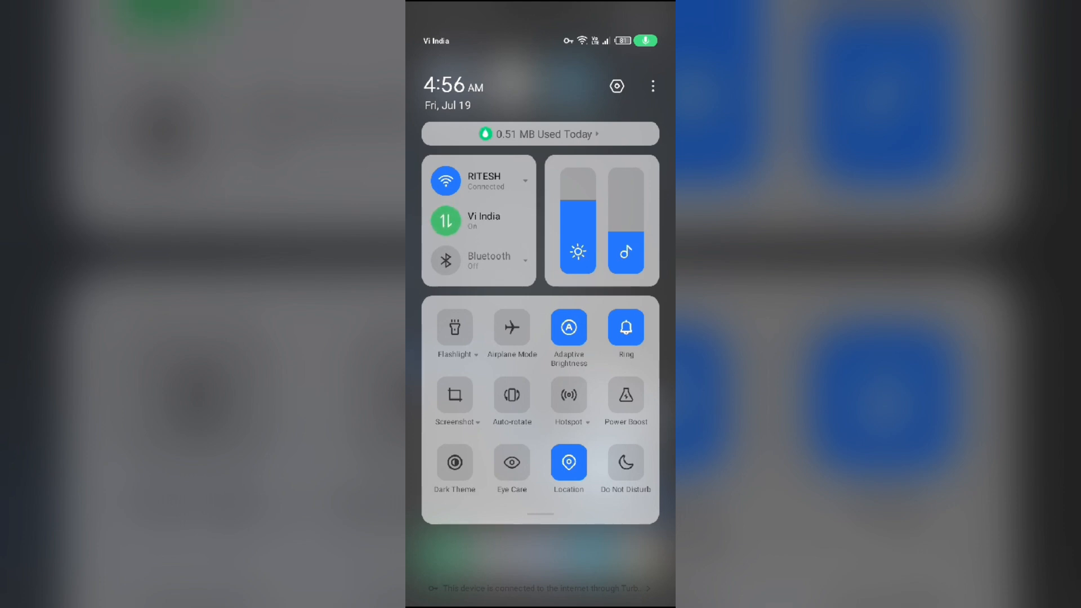
pyautogui.click(446, 180)
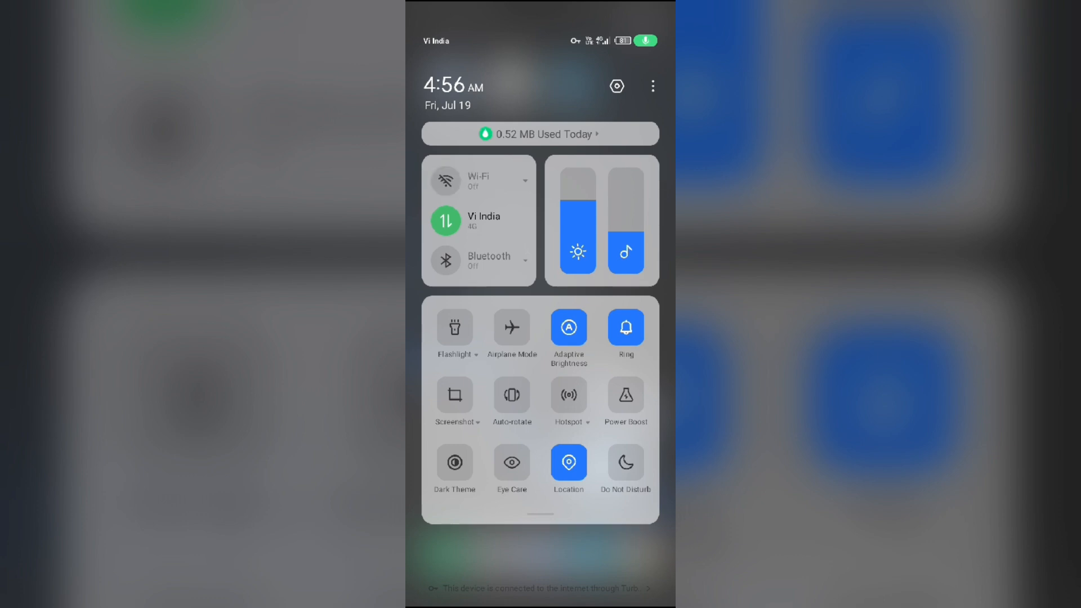
pyautogui.click(446, 180)
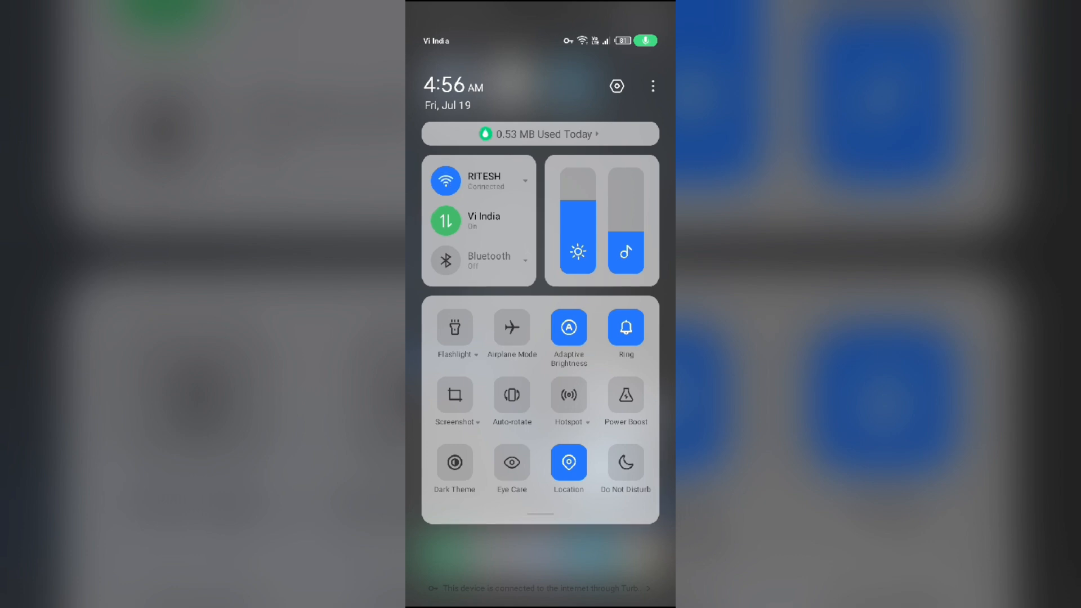
pyautogui.click(511, 328)
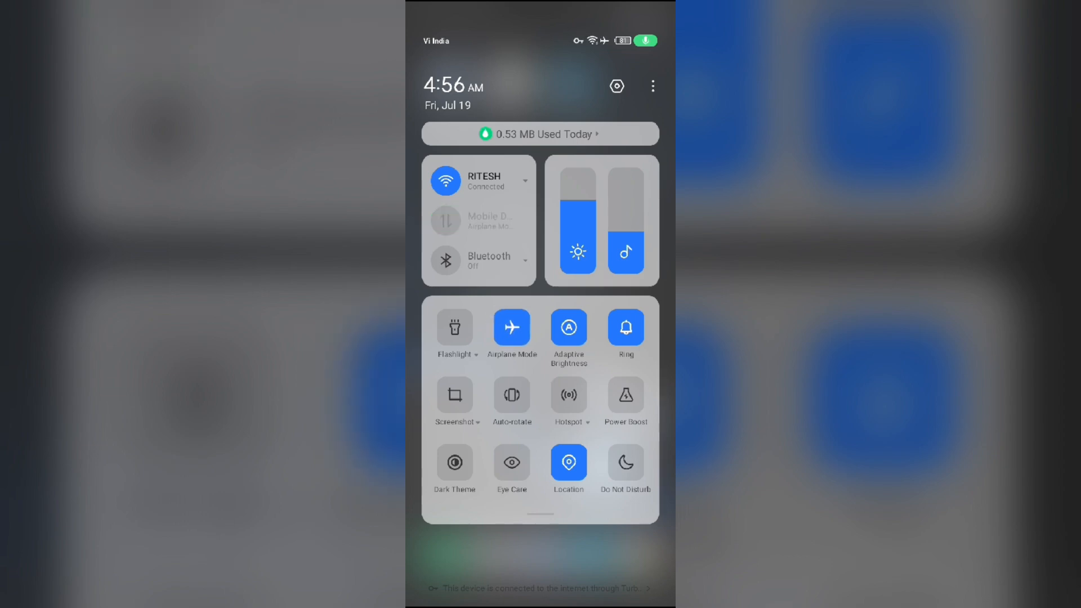
pyautogui.click(512, 327)
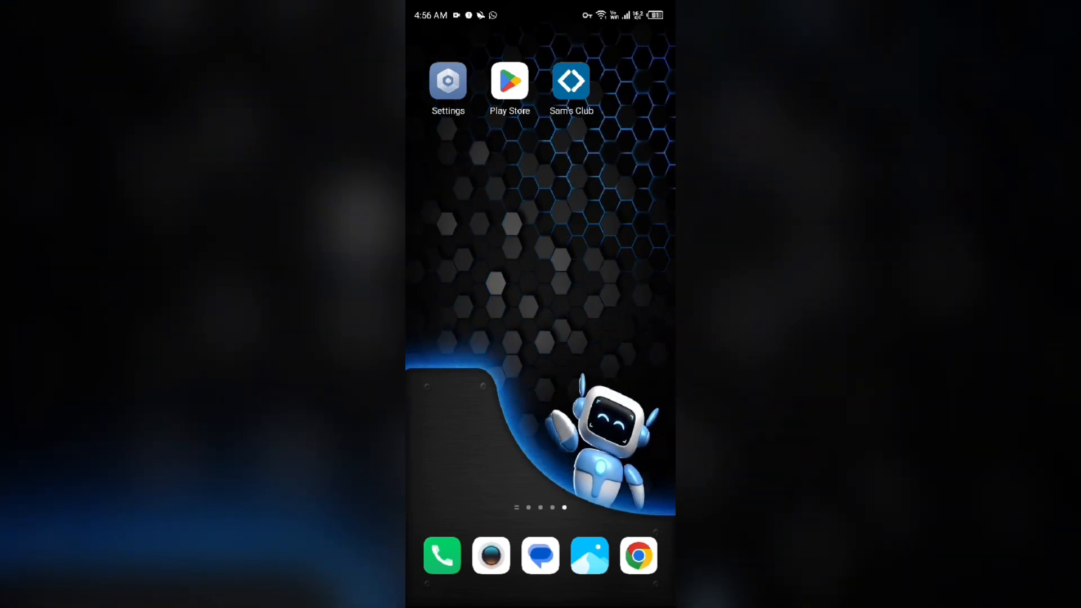
# - Go through Settings to the installed apps list and scroll down to Sam's Club
pyautogui.click(447, 81)
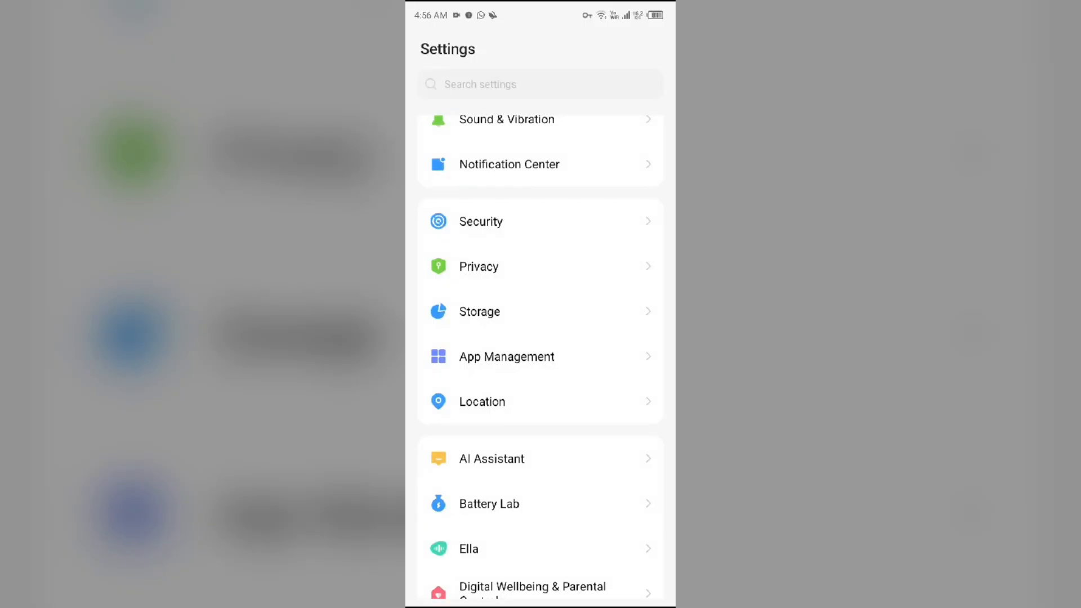
pyautogui.click(506, 357)
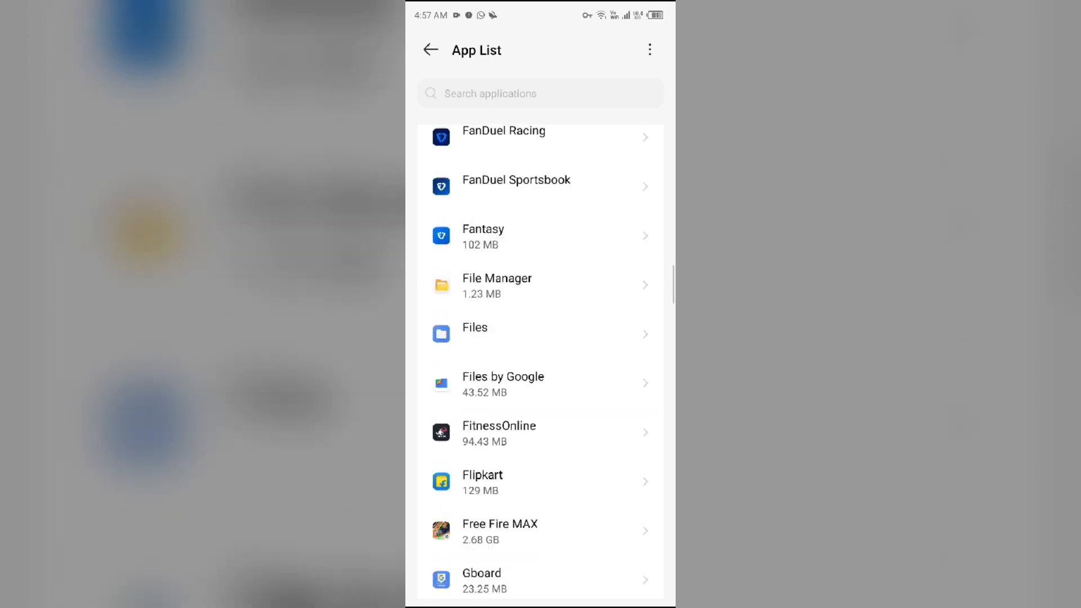
pyautogui.scroll(-3)
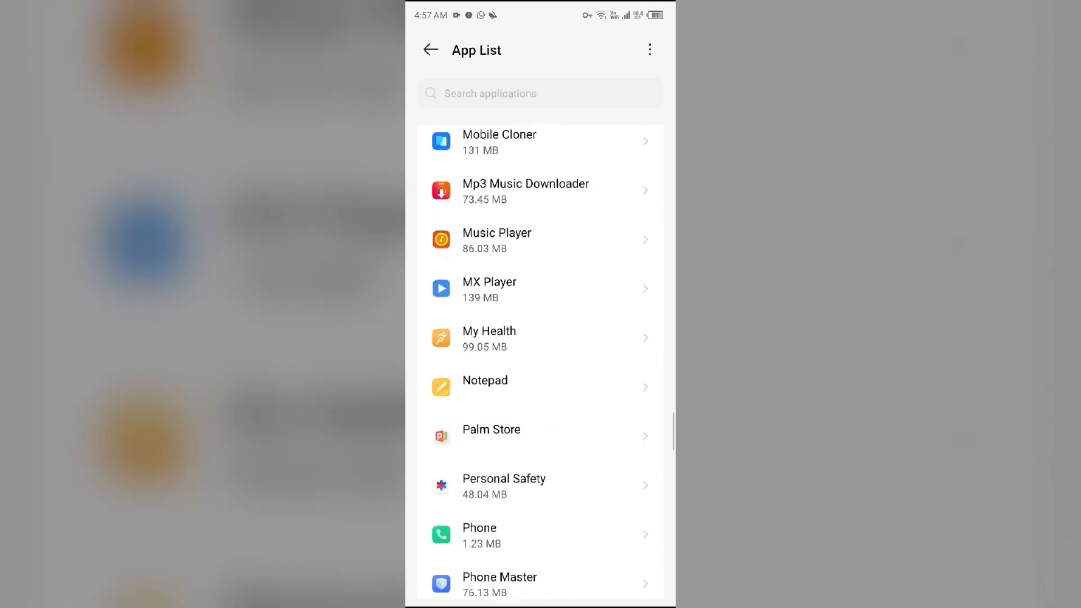
pyautogui.scroll(-3)
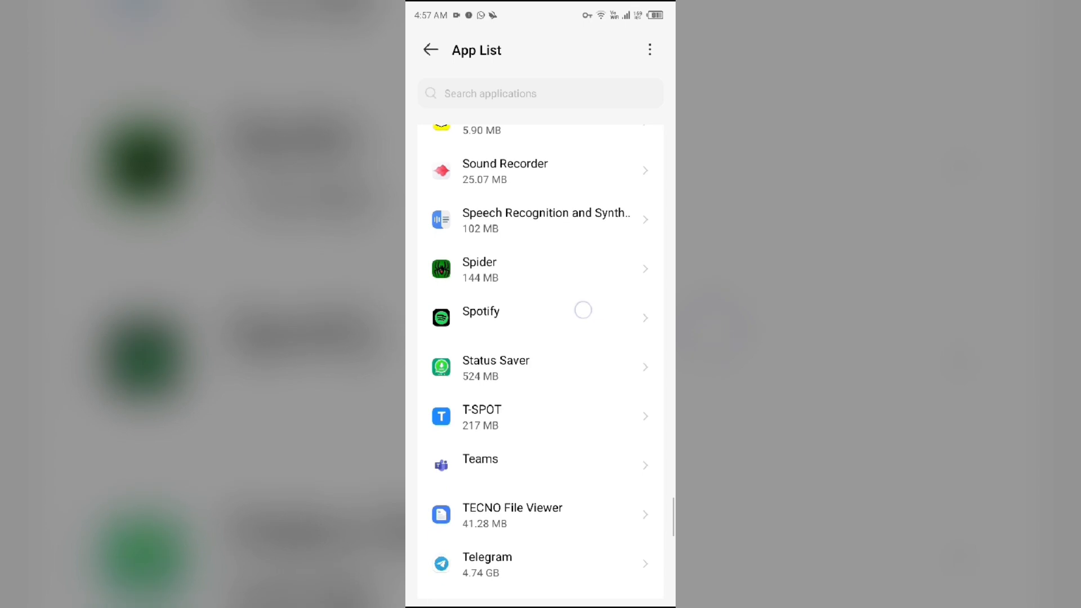
pyautogui.scroll(-3)
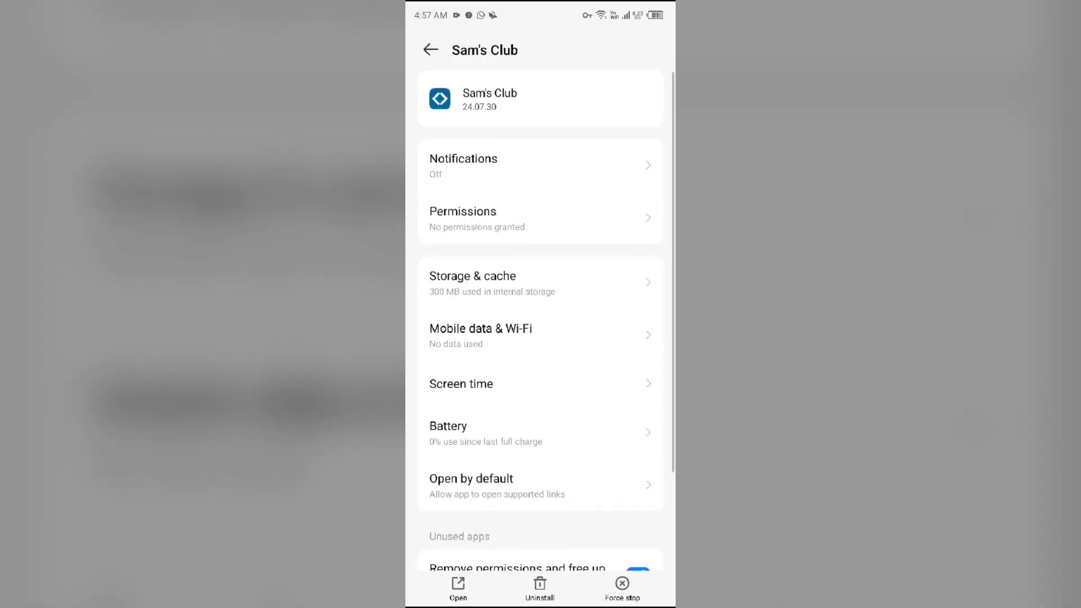
# - Force stop the Sam's Club app and confirm
pyautogui.click(622, 585)
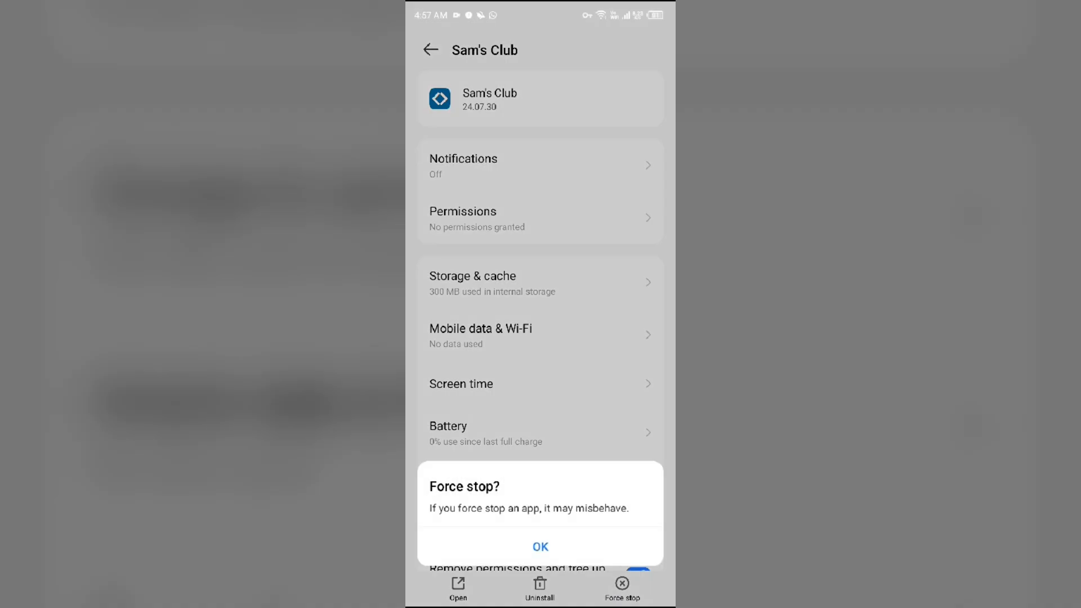
pyautogui.click(540, 546)
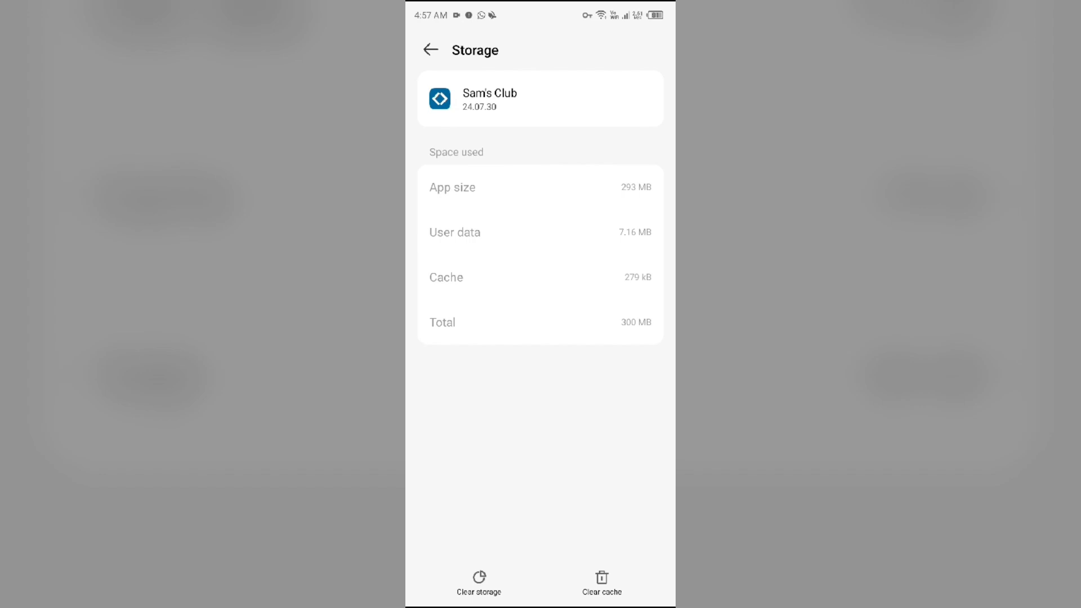
# - Clear Sam's Club's 279 kB of cached data
pyautogui.click(600, 582)
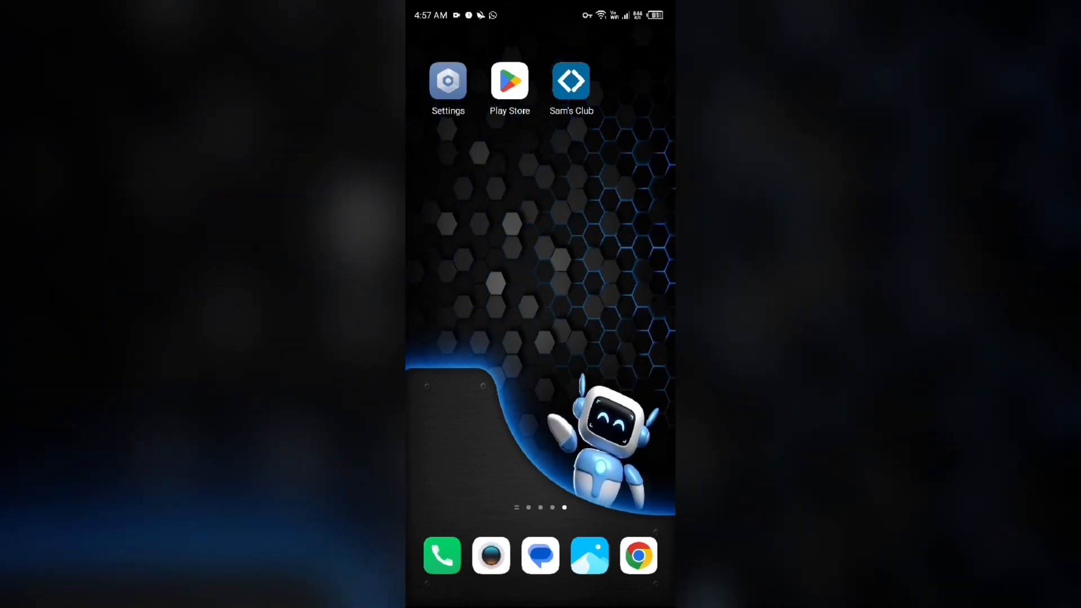
# - Uninstall Sam's Club from its Play Store listing, then start installing it again
pyautogui.click(571, 81)
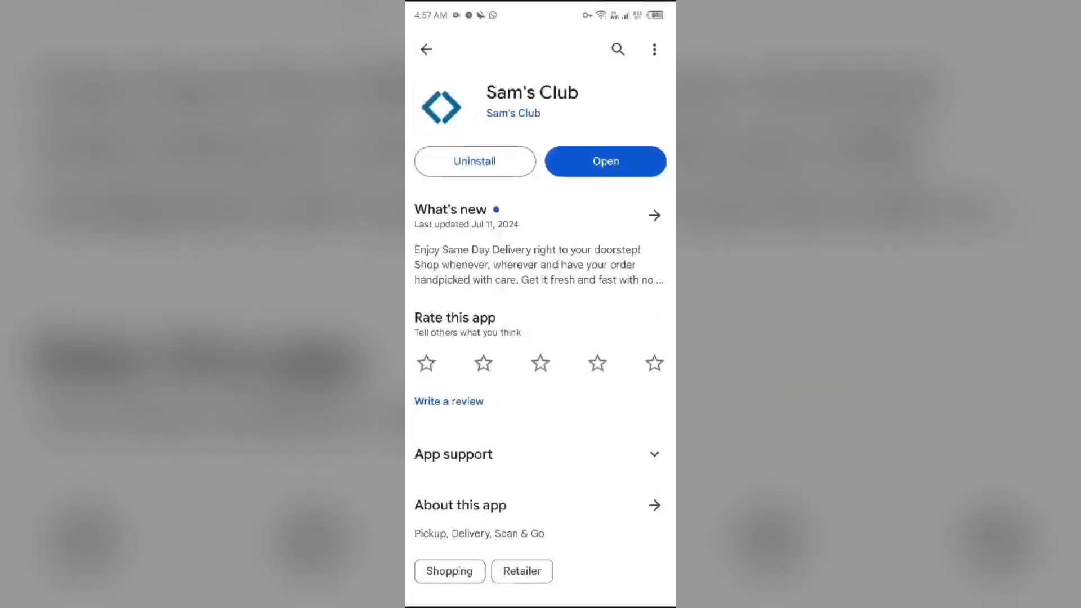
pyautogui.click(474, 161)
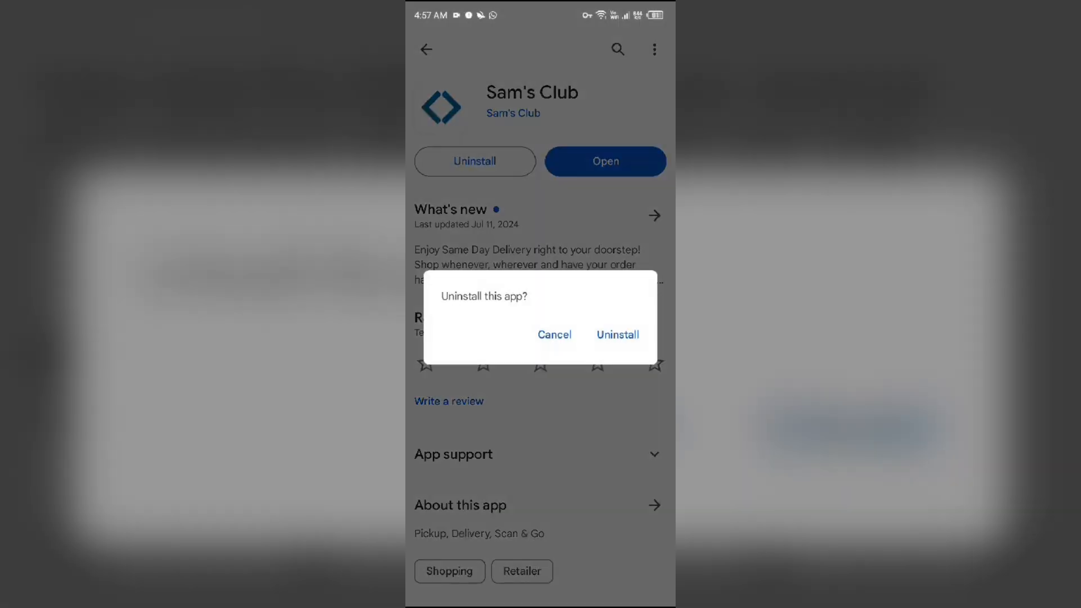
pyautogui.click(616, 335)
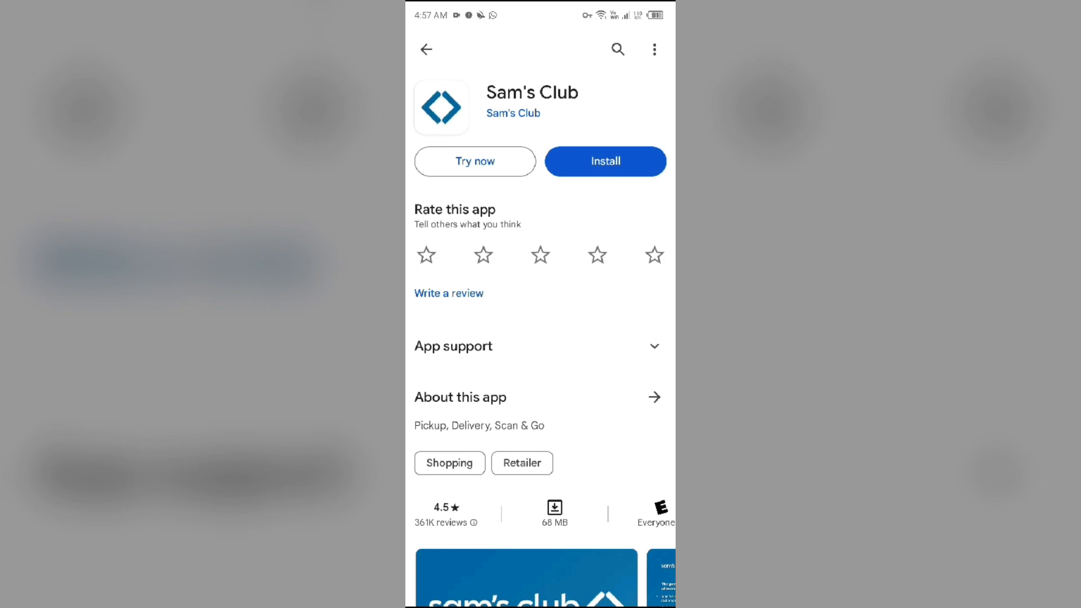
pyautogui.click(604, 161)
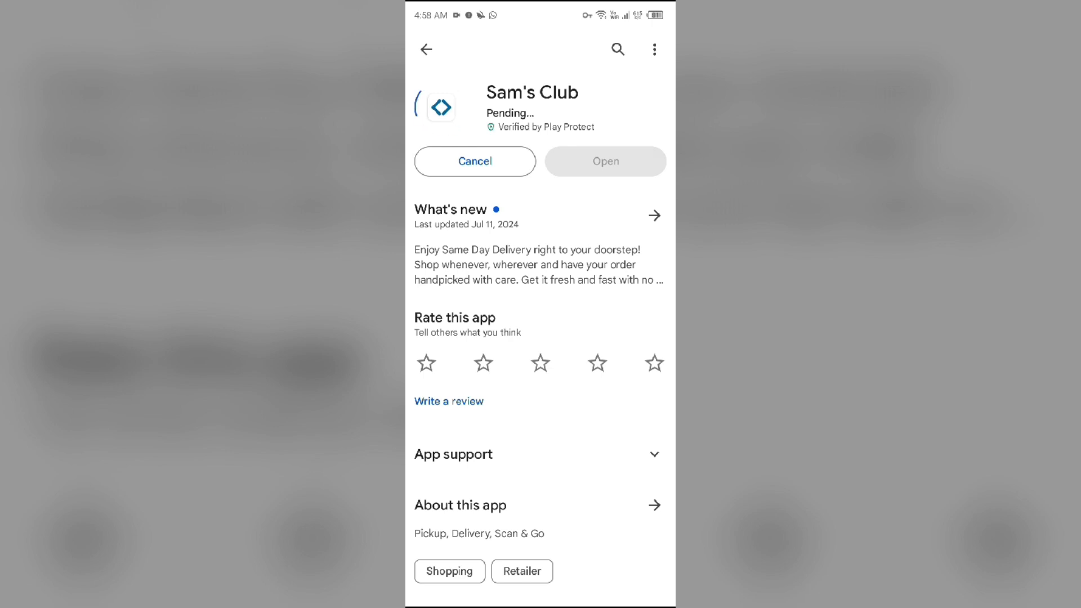